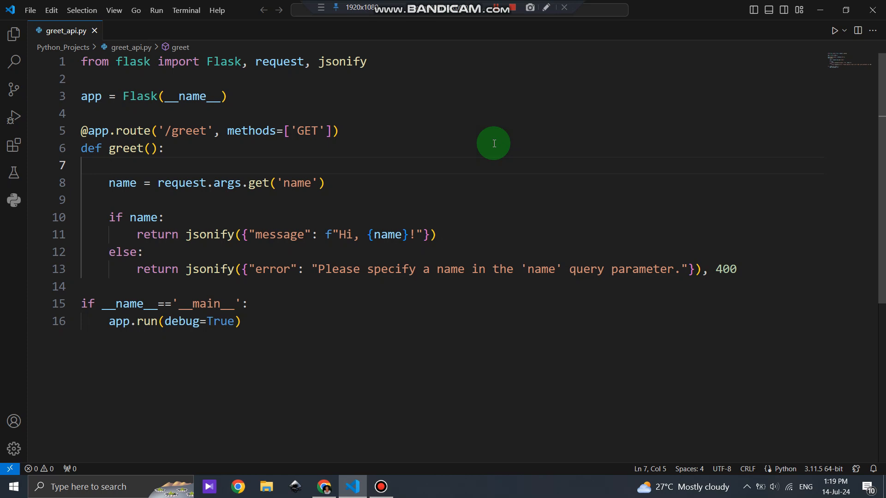
# Open the Vercel site from the Google search results for vercel.
pyautogui.click(109, 164)
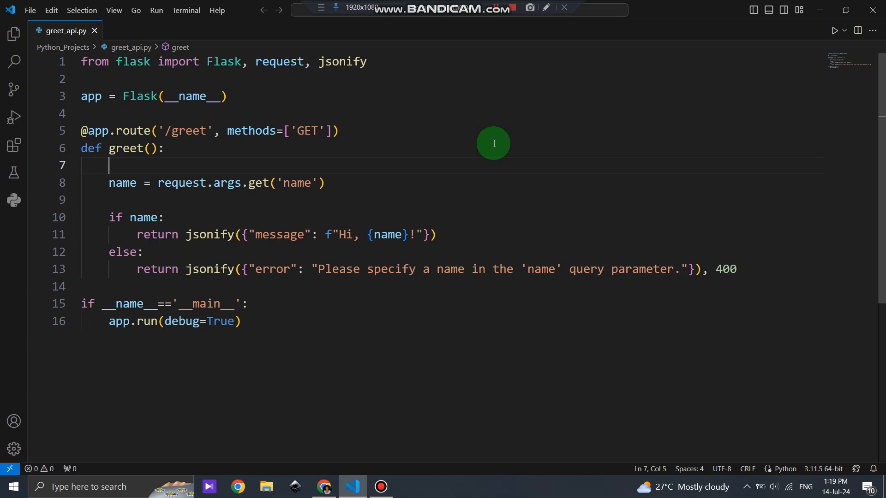
pyautogui.moveTo(497, 159)
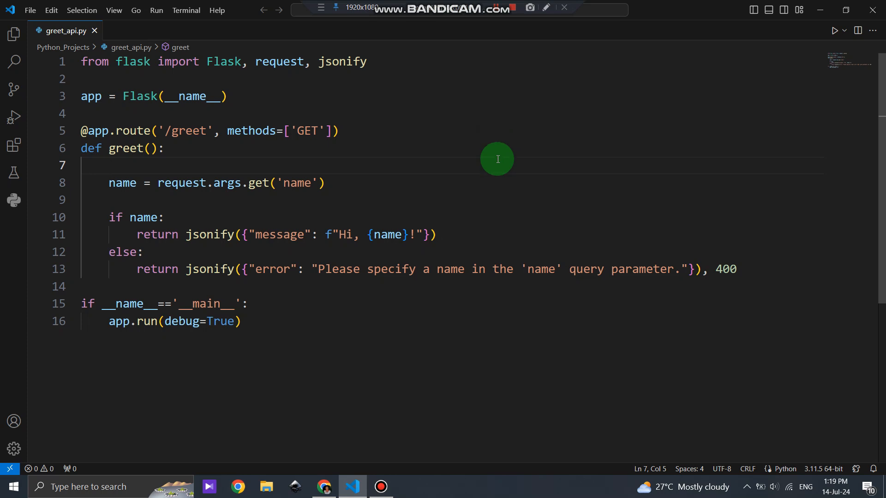
pyautogui.moveTo(383, 362)
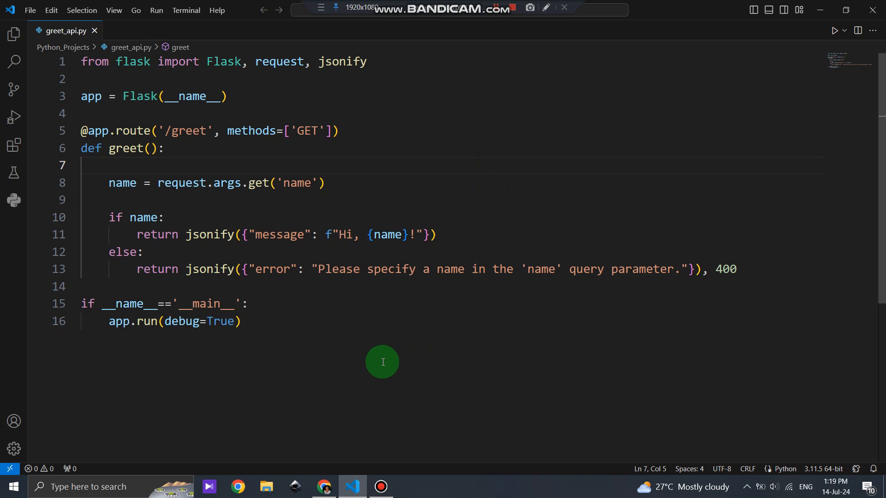
pyautogui.moveTo(357, 464)
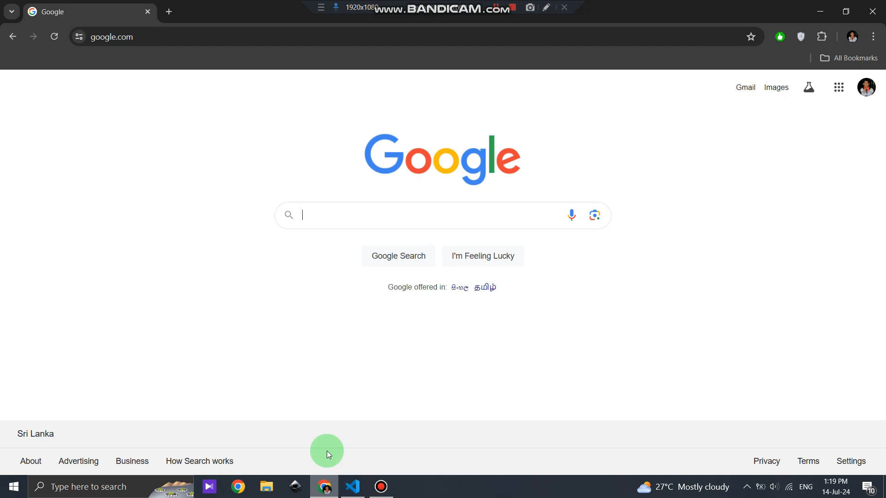
pyautogui.moveTo(350, 254)
pyautogui.write('vercel')
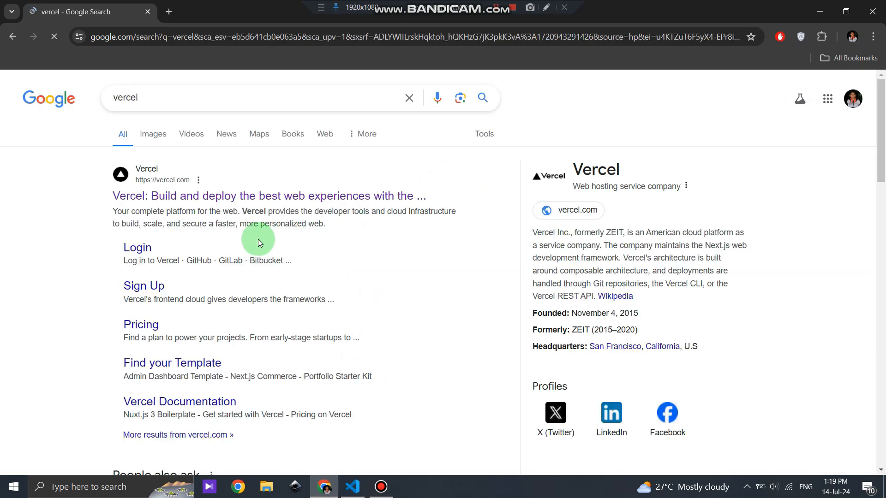
pyautogui.click(269, 196)
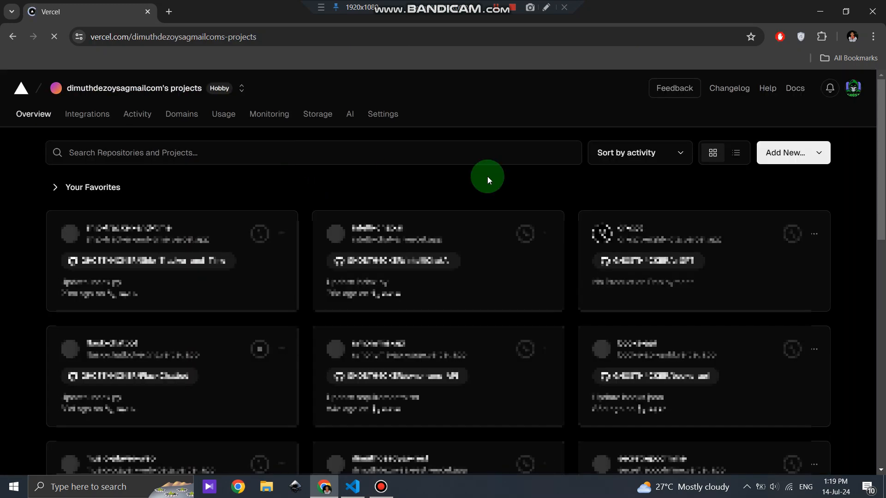
# Start a new Vercel project and search the template catalogue for flask.
pyautogui.click(785, 153)
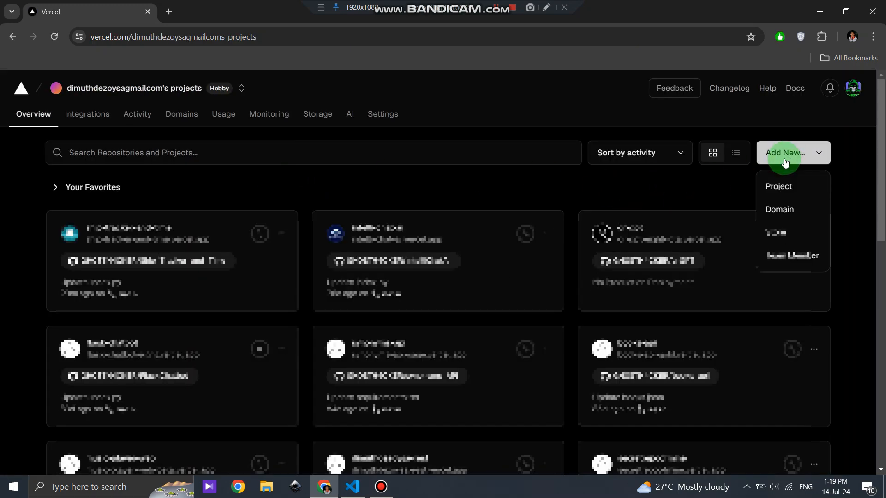
pyautogui.click(778, 186)
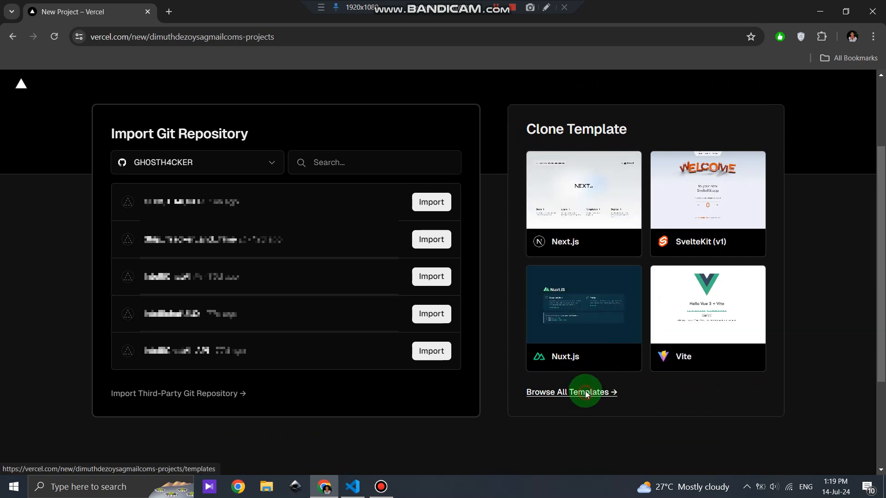
pyautogui.click(570, 393)
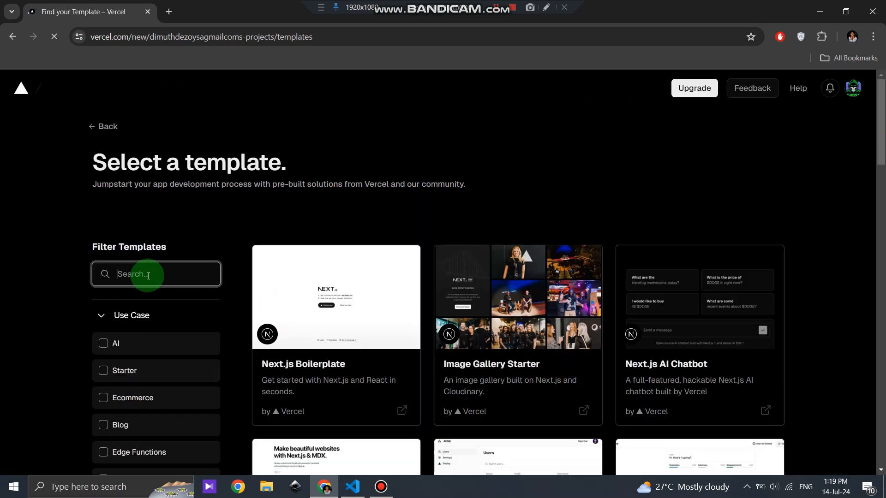
pyautogui.write('flask')
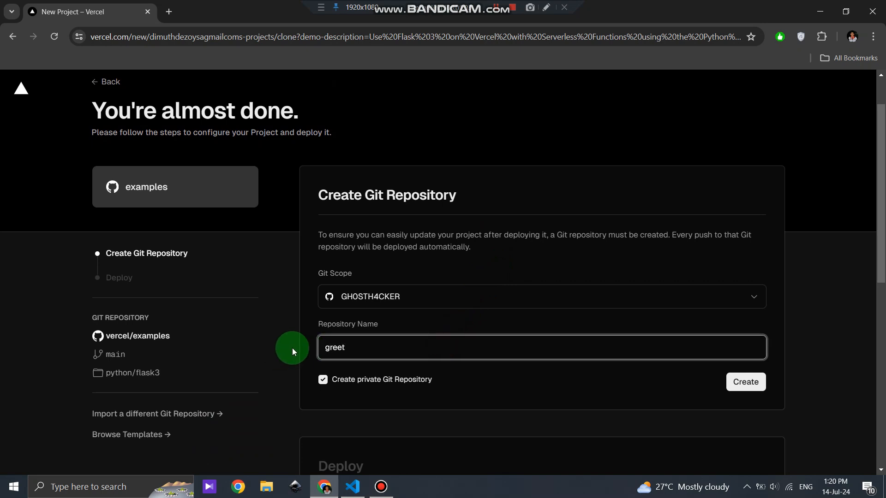
# Name the repository greet_api, create and deploy it, then go to the dashboard.
pyautogui.write('_api')
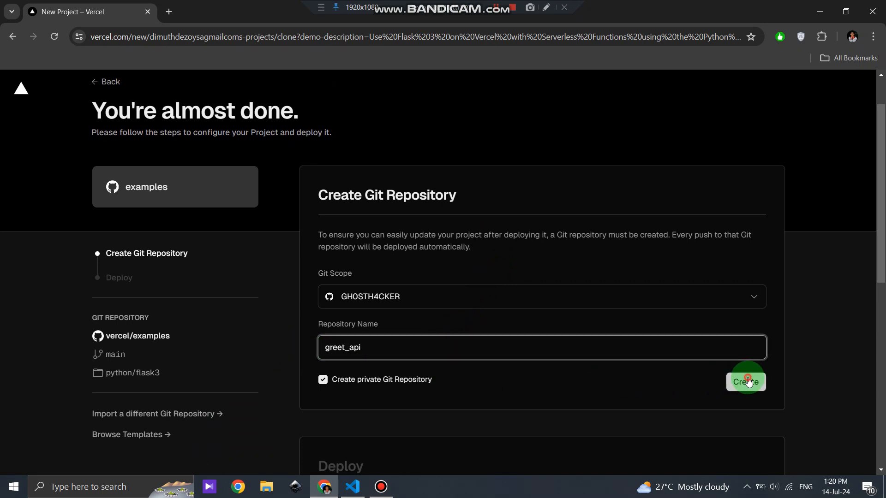
pyautogui.click(747, 382)
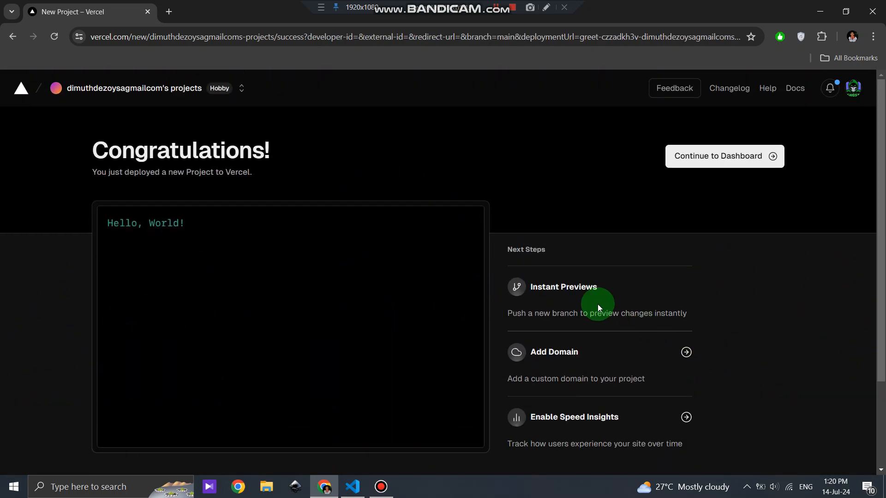
pyautogui.click(724, 156)
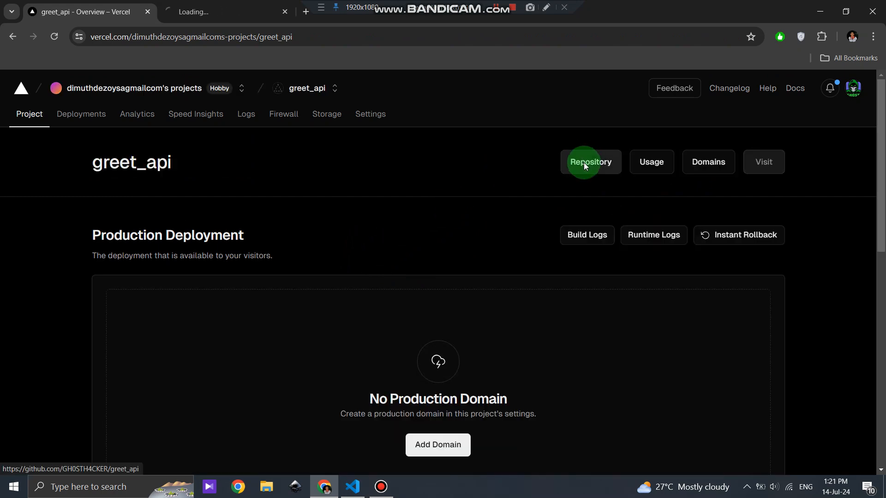
# Open the project's GitHub repository and view requirements.txt listing Flask==3.0.3.
pyautogui.click(589, 162)
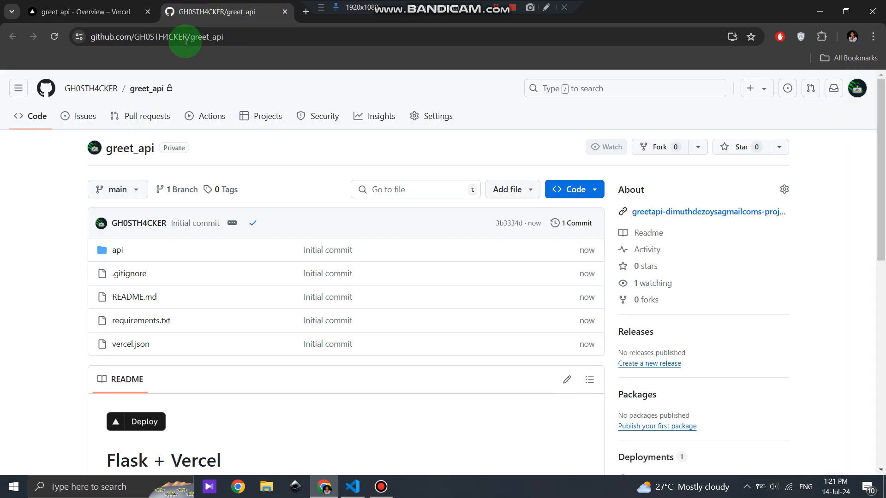
pyautogui.click(606, 147)
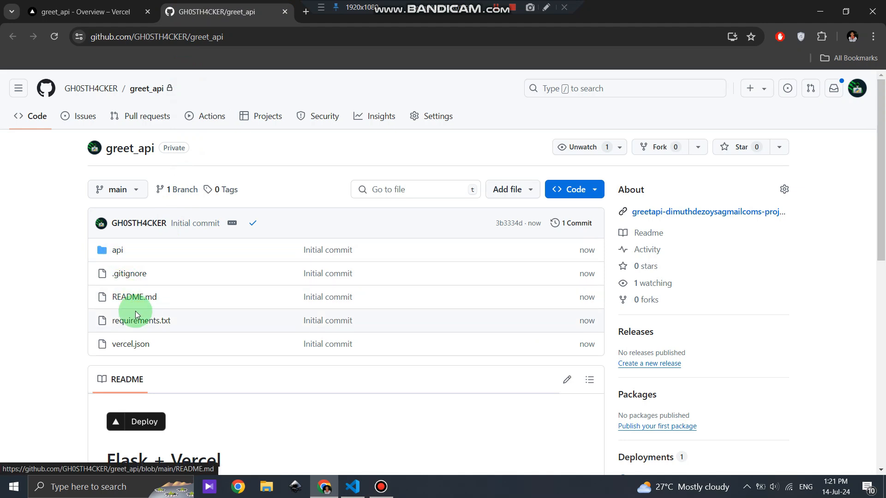
pyautogui.click(141, 321)
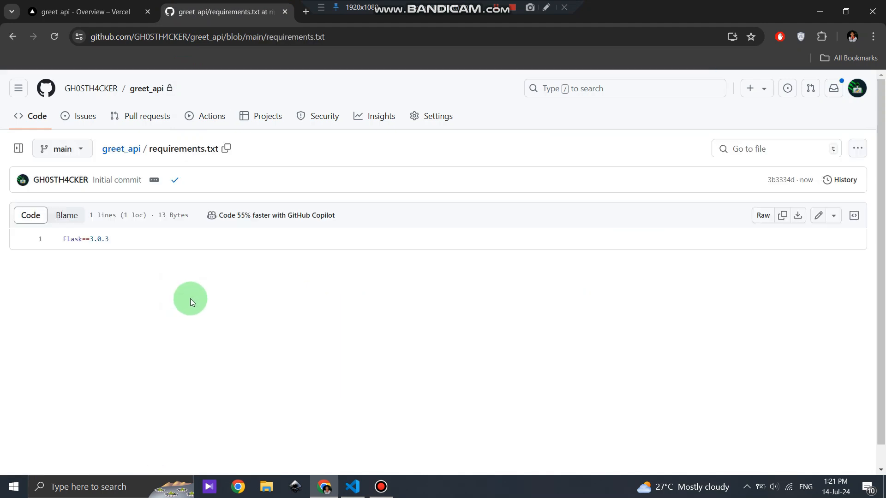
pyautogui.moveTo(167, 343)
pyautogui.write('pip freeze')
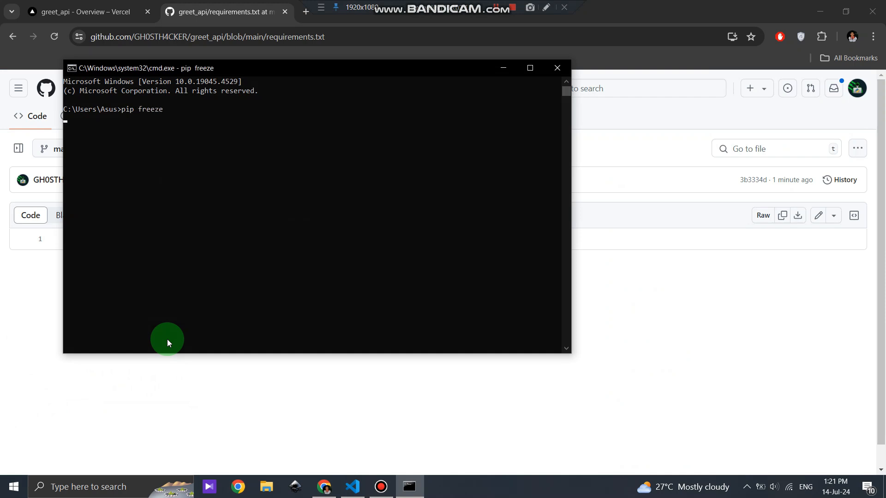
pyautogui.moveTo(132, 148)
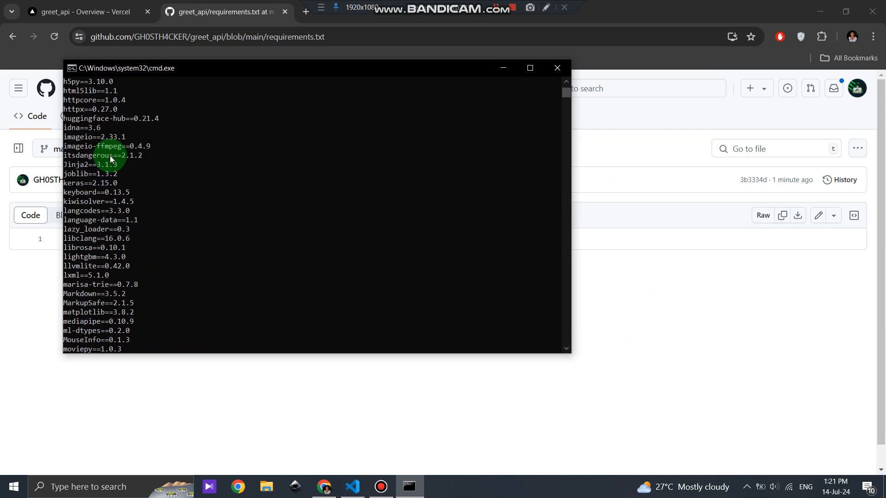
# Compare the pip freeze listing with requirements.txt, then dismiss the Command Prompt window.
pyautogui.moveTo(283, 68); pyautogui.dragTo(492, 75)
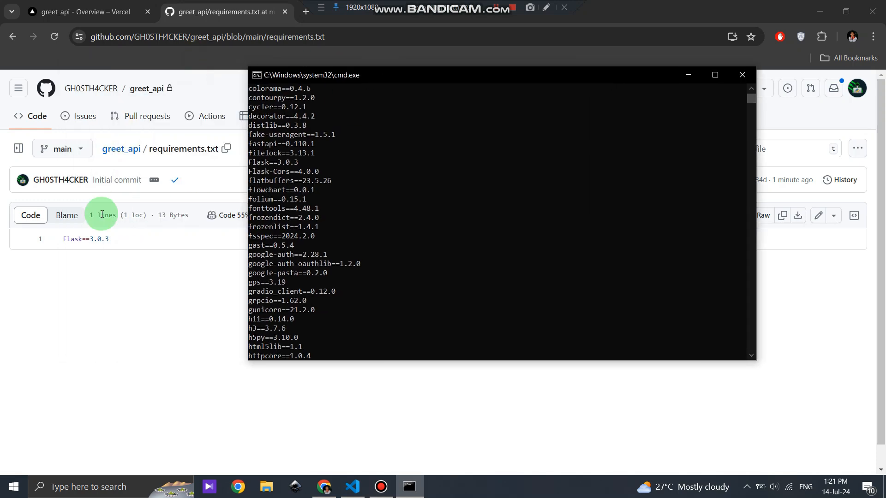
pyautogui.doubleClick(272, 162)
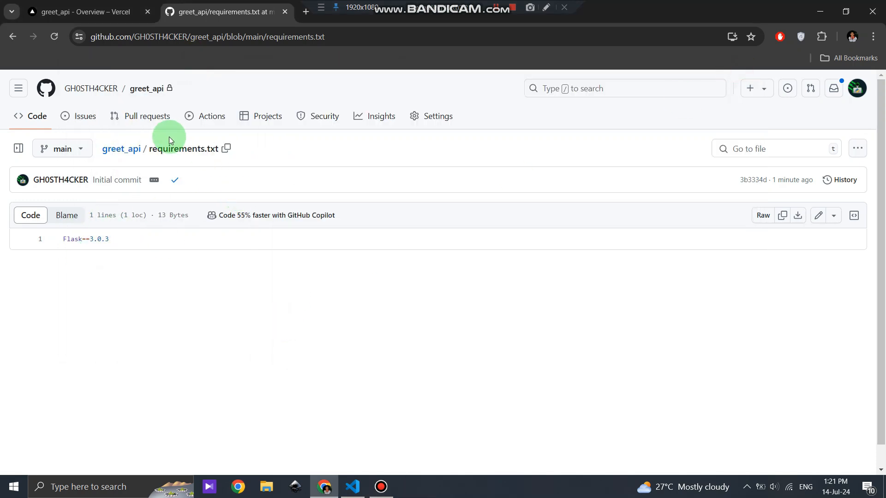
# Replace api/index.py with the /greet route code and commit it as 'Update index.py'.
pyautogui.click(120, 148)
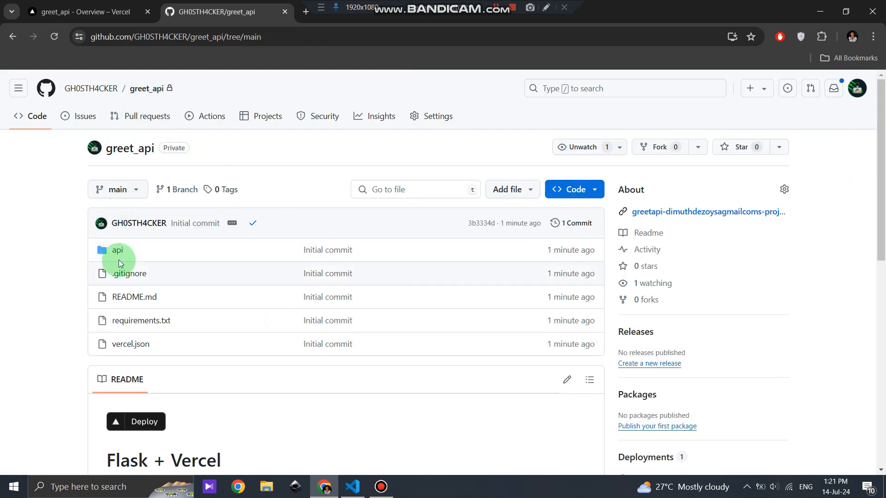
pyautogui.click(117, 250)
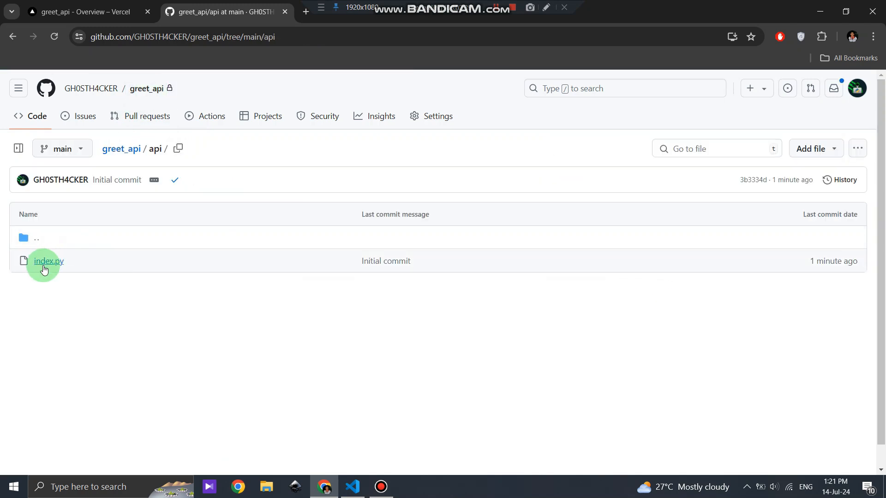
pyautogui.click(48, 260)
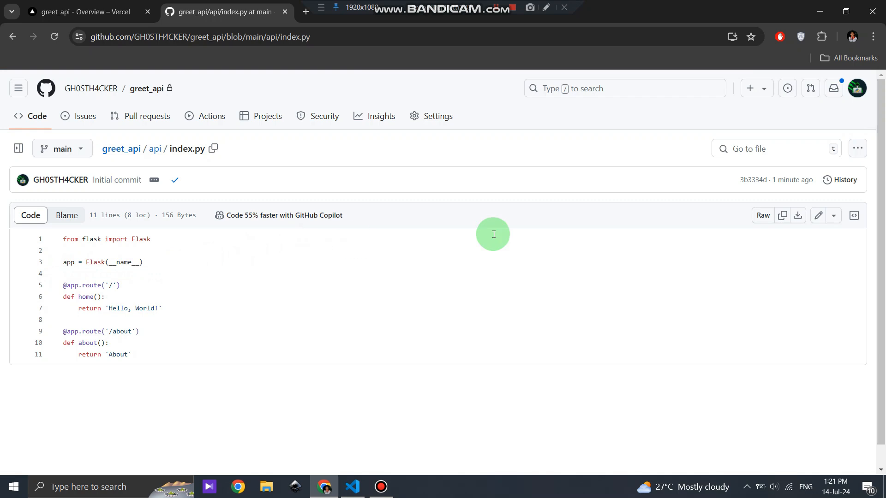
pyautogui.click(818, 215)
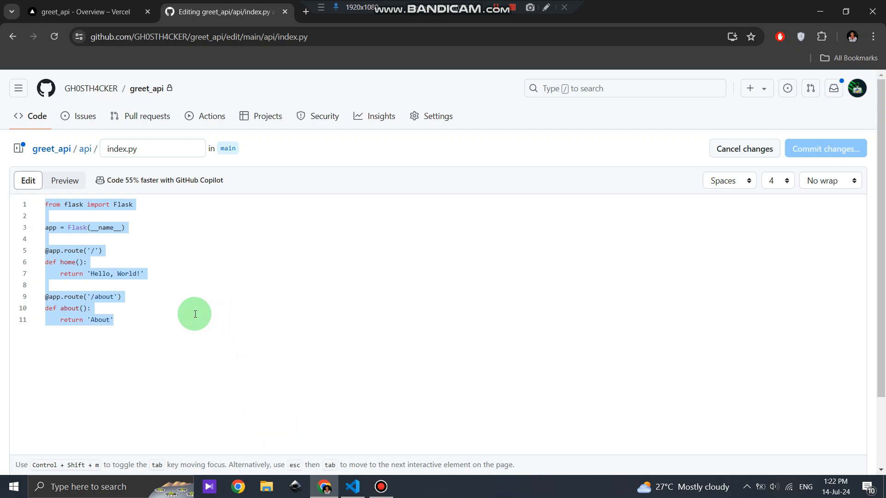
pyautogui.click(825, 148)
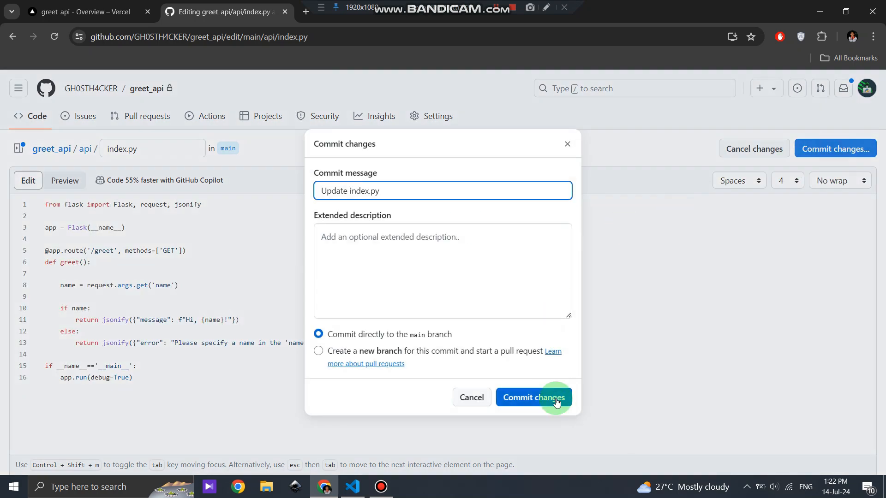
pyautogui.click(532, 397)
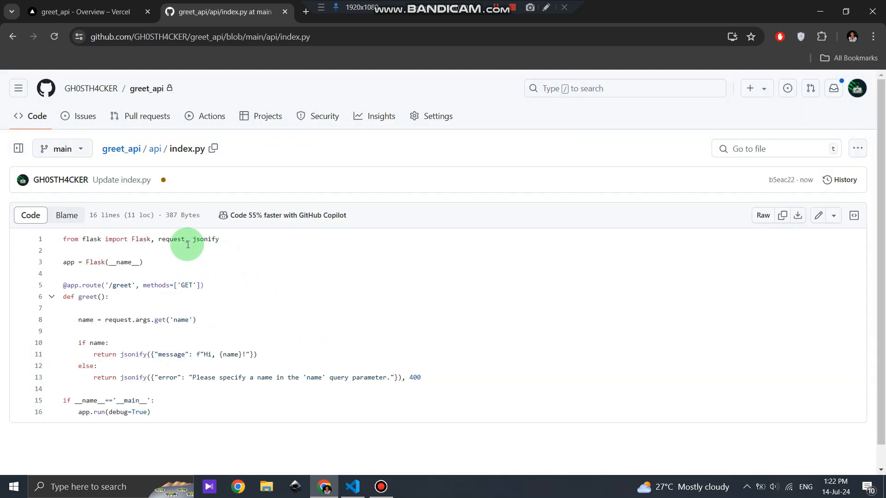
# Open the Update index.py deployment from the Vercel Deployments list once Ready.
pyautogui.click(87, 11)
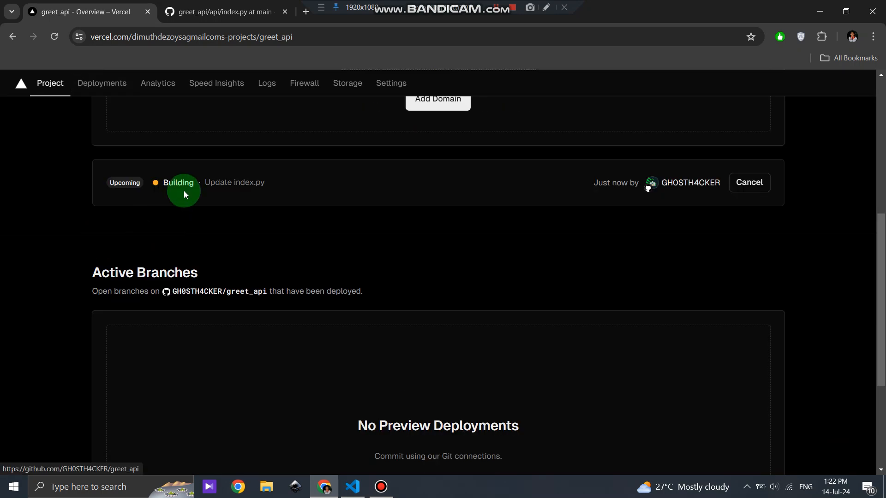
pyautogui.click(102, 83)
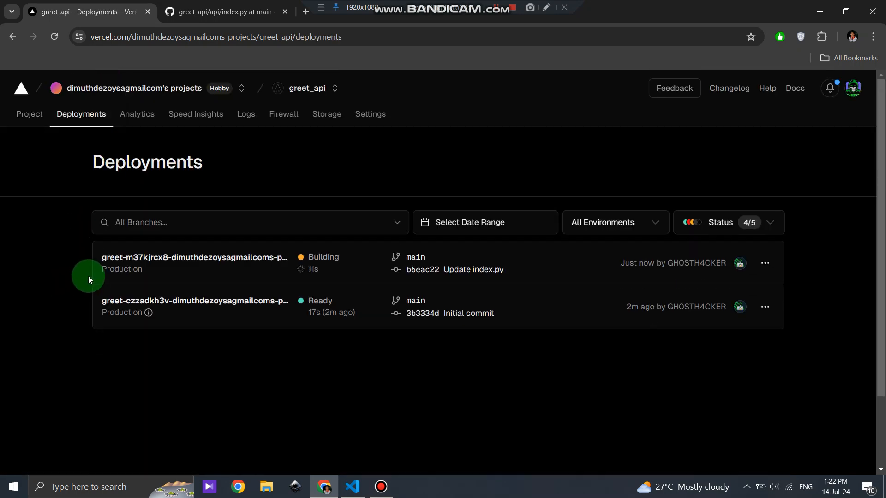
pyautogui.moveTo(83, 275)
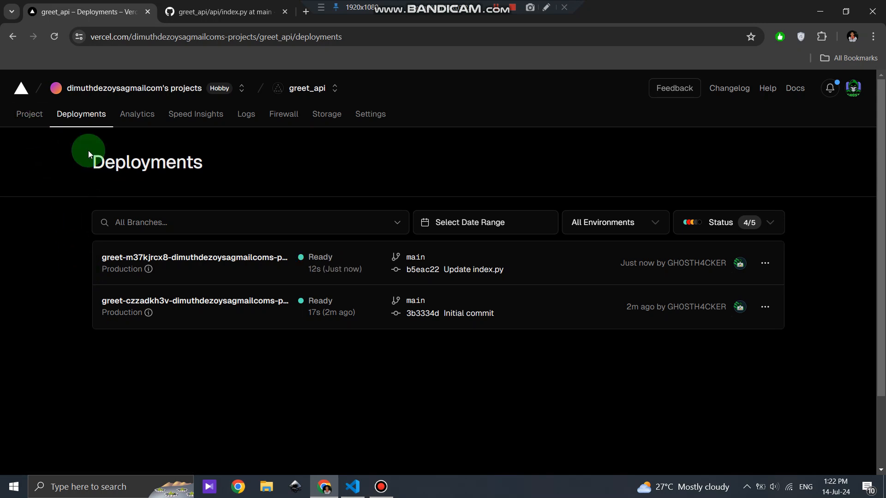
pyautogui.click(29, 113)
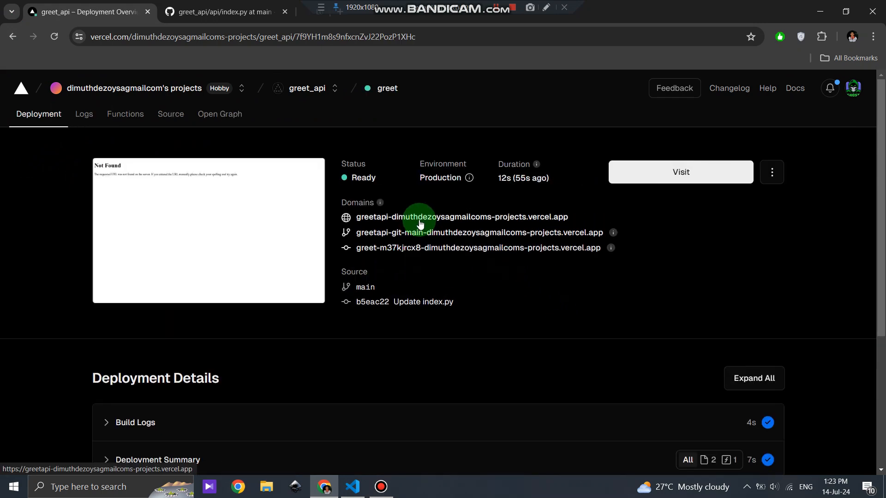
# Visit the deployment domain at /greet?name=Steve to get the 'Hi, Steve!' JSON.
pyautogui.click(462, 216)
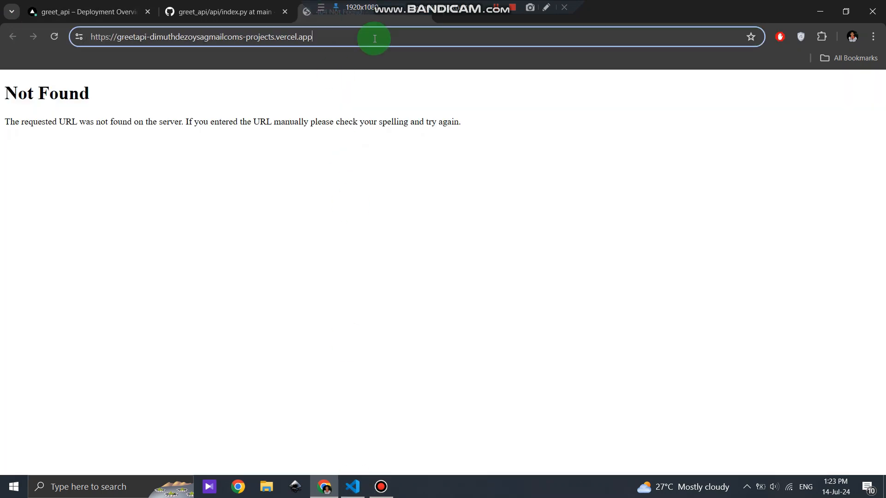
pyautogui.write('/greet?')
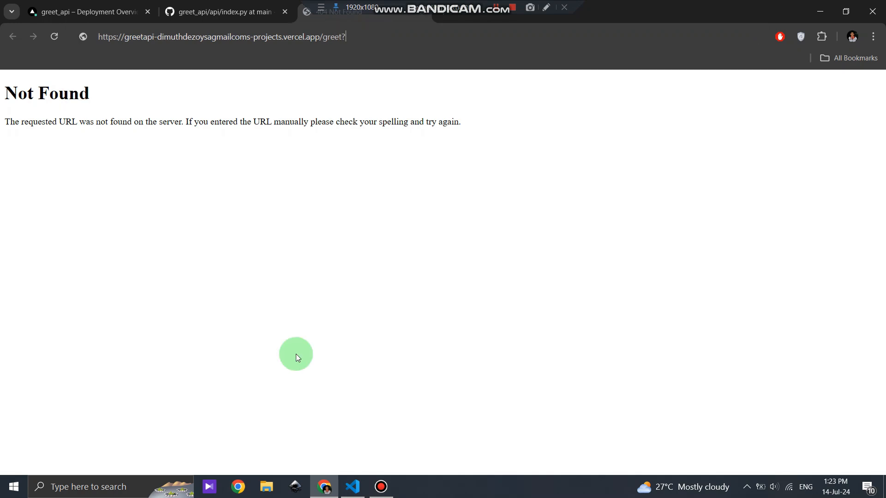
pyautogui.write('name=Steve')
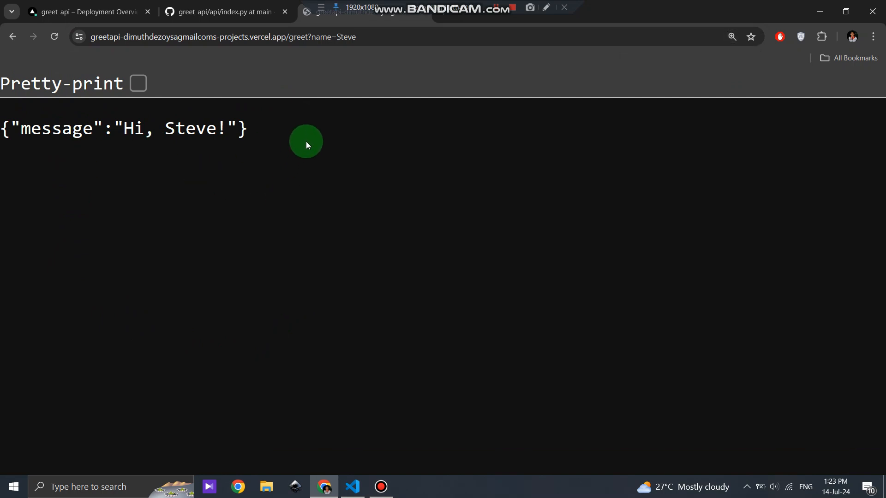
pyautogui.moveTo(299, 130)
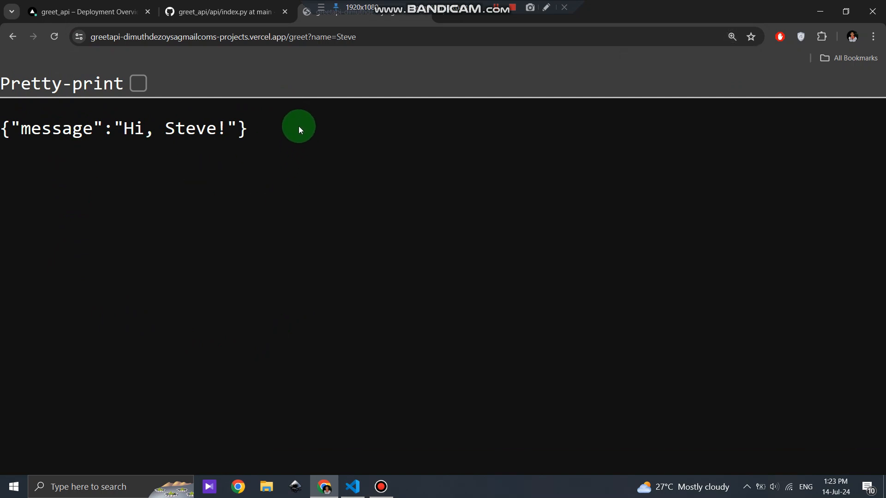